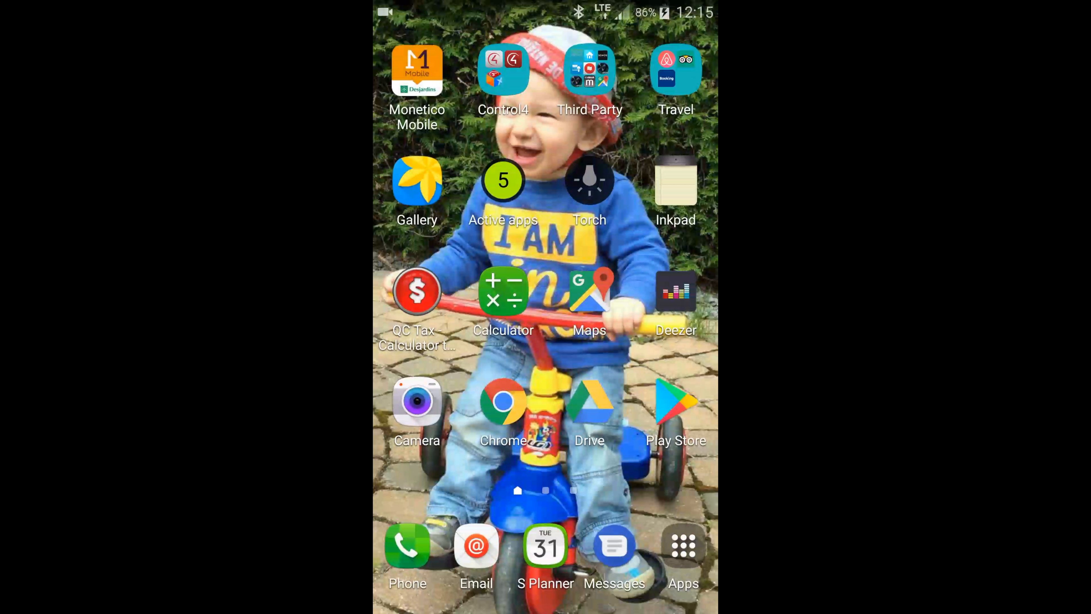
# Step: Launch Settings from the app drawer and bring the Applications section into view
pyautogui.click(682, 545)
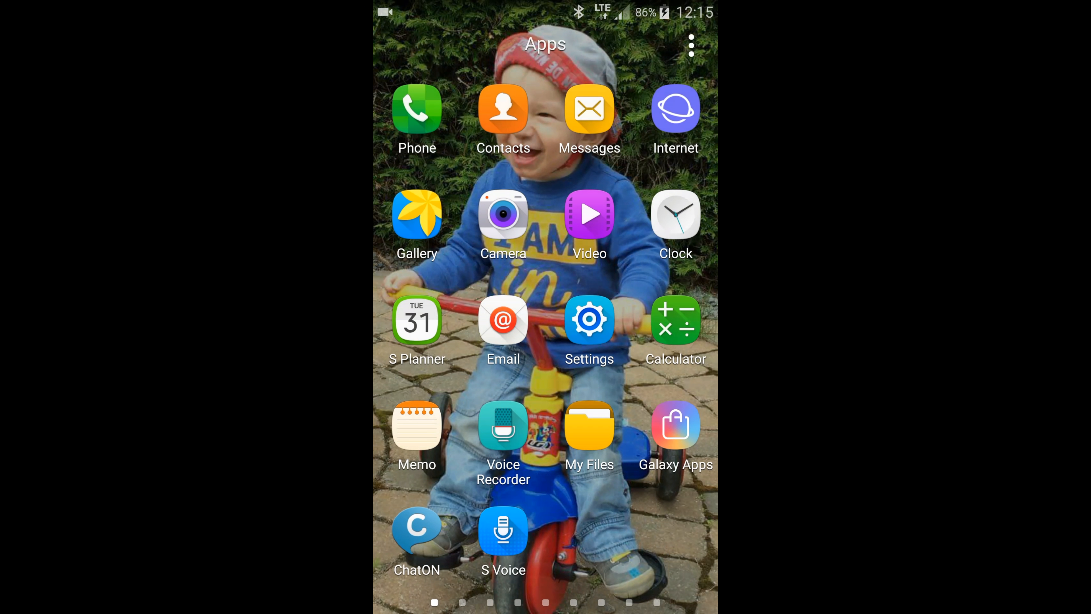
pyautogui.click(589, 319)
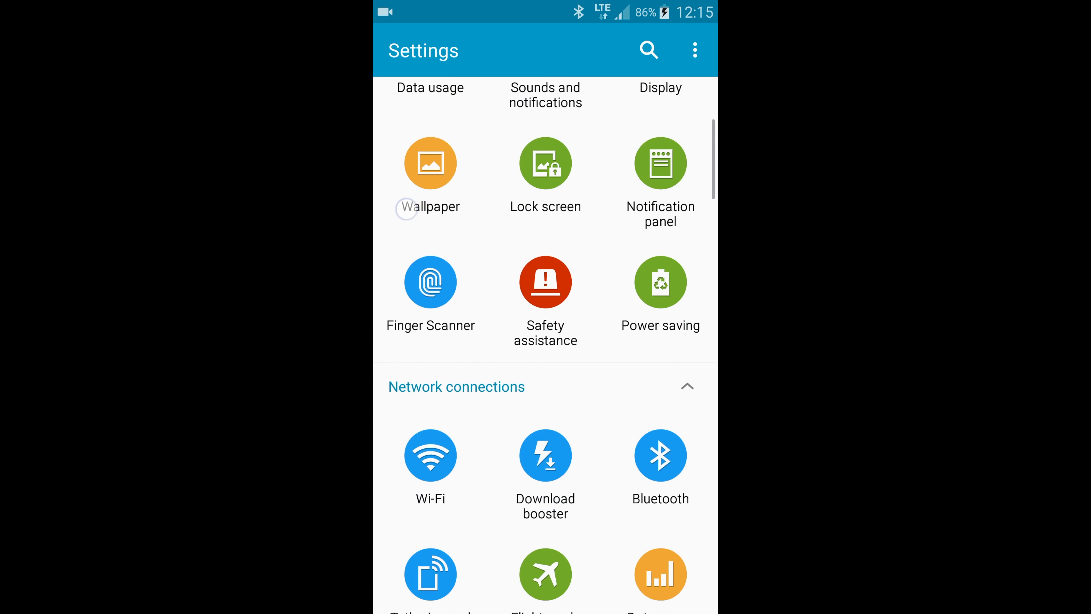
pyautogui.scroll(-3)
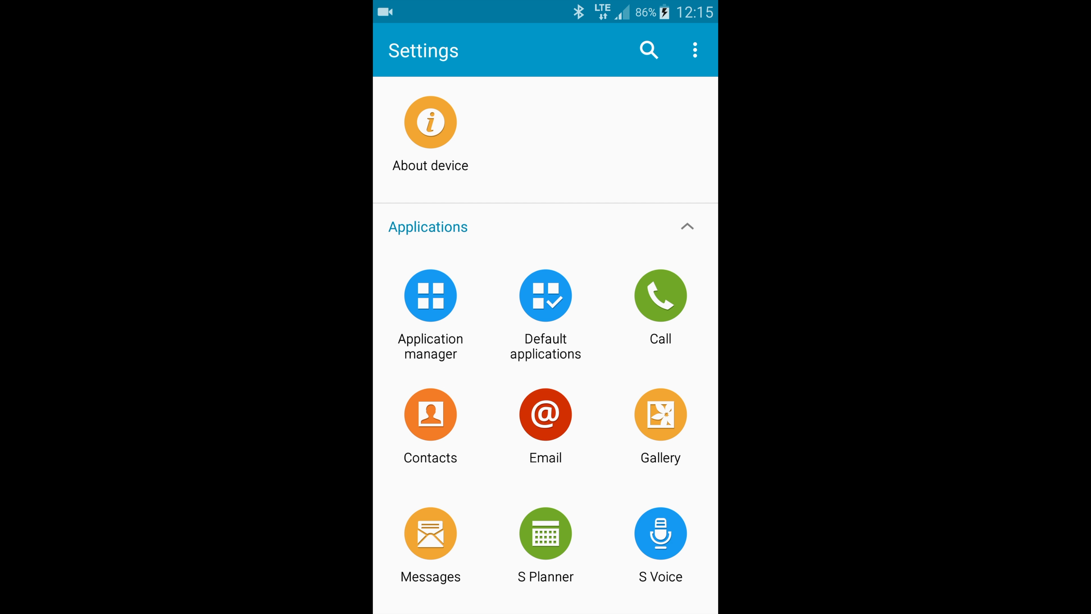
# Step: View Google Play Music's storage in Application manager (0.91 GB data, 28 KB cache), then back out
pyautogui.click(430, 294)
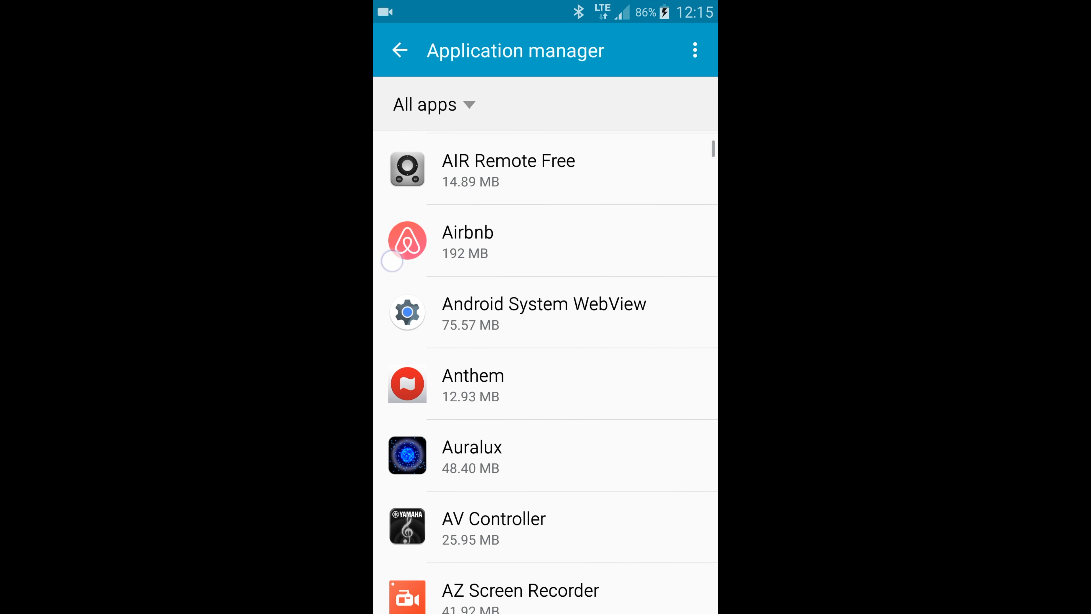
pyautogui.scroll(-3)
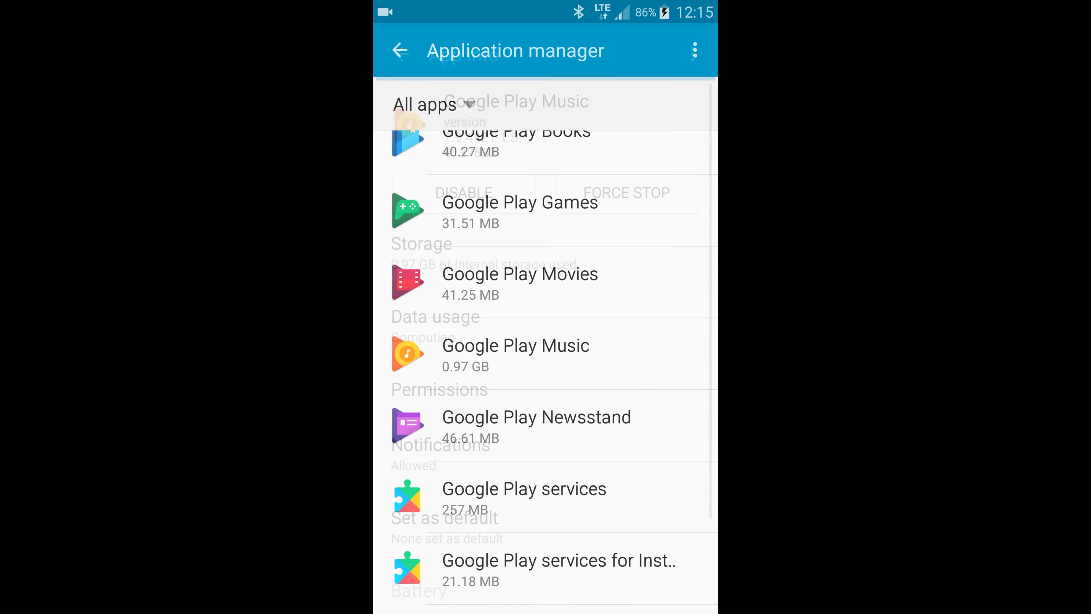
pyautogui.click(514, 354)
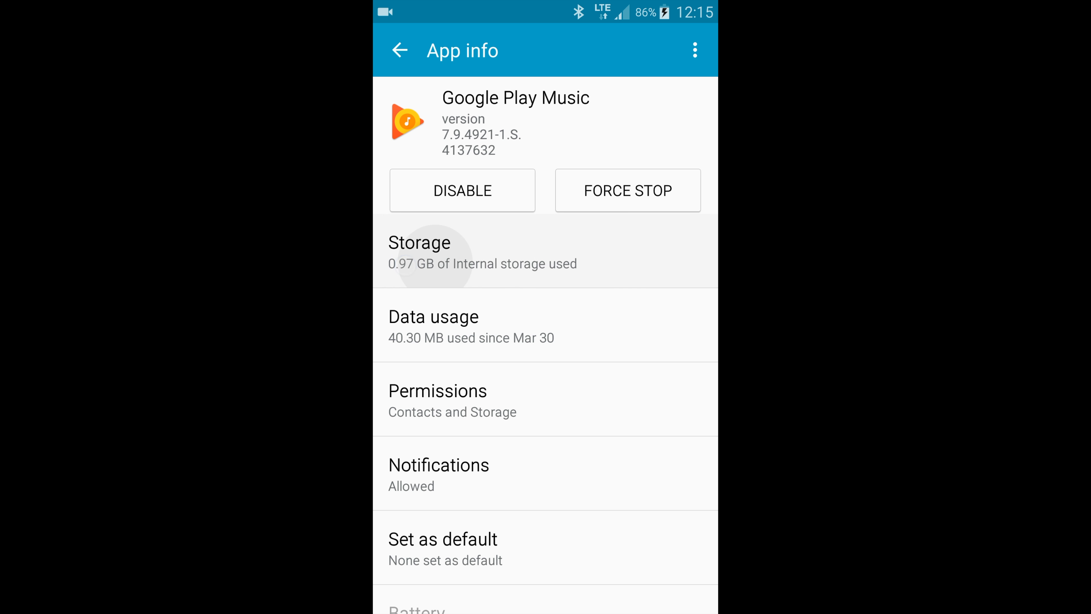
pyautogui.click(482, 251)
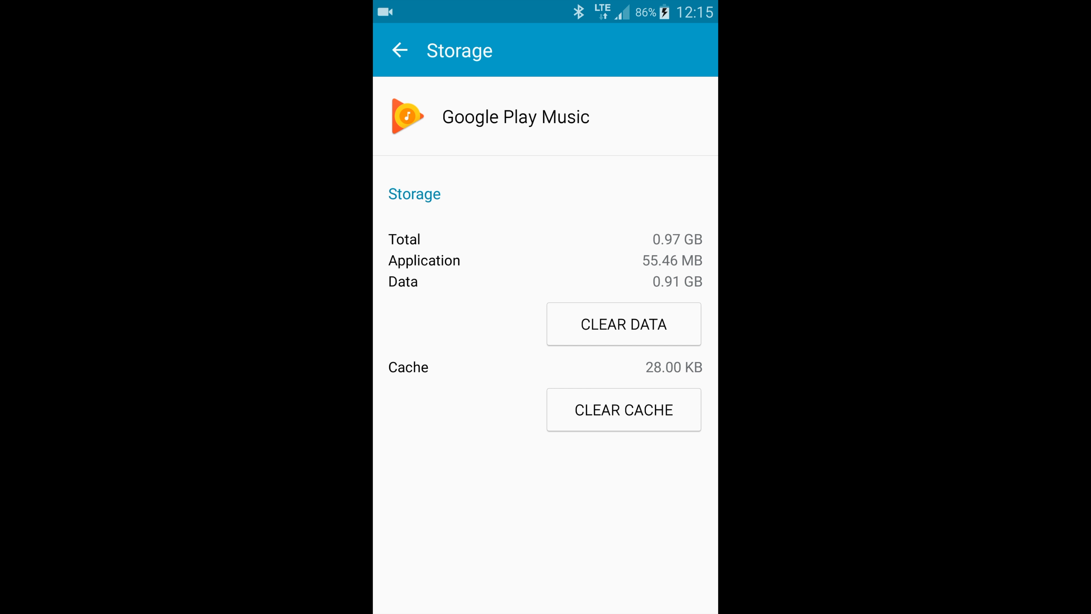
pyautogui.click(400, 50)
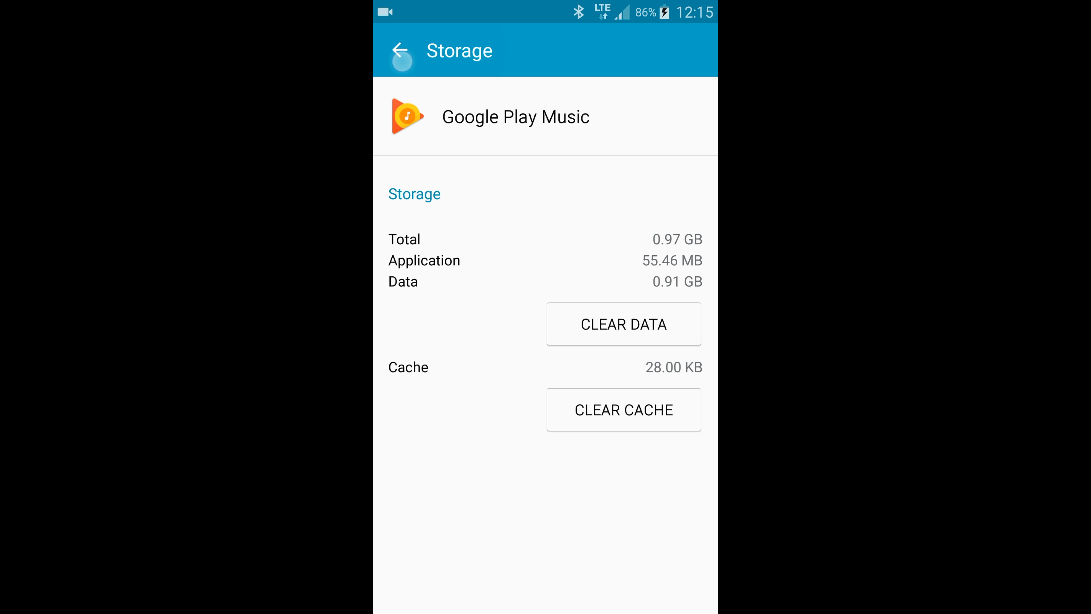
# Step: Return to the app list and view Facebook's storage: 310 MB total, stored internally
pyautogui.click(399, 50)
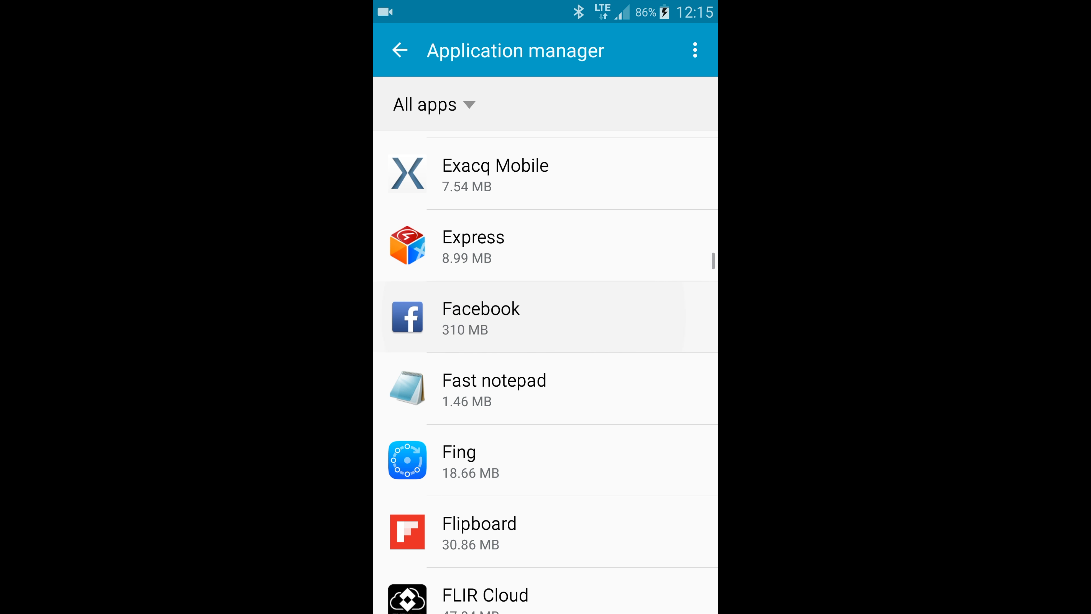
pyautogui.click(480, 317)
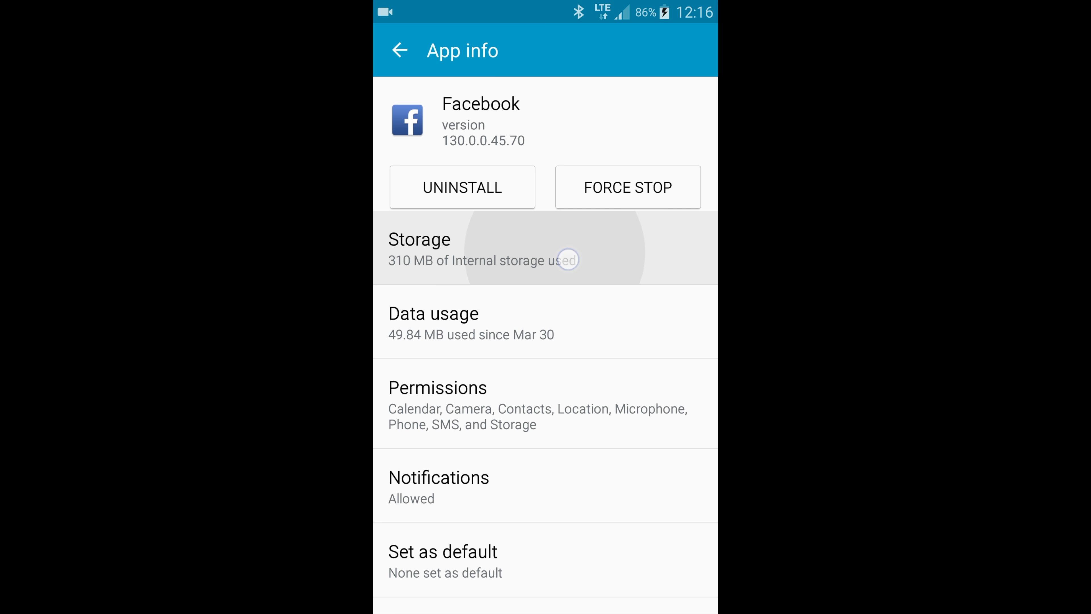
pyautogui.click(487, 248)
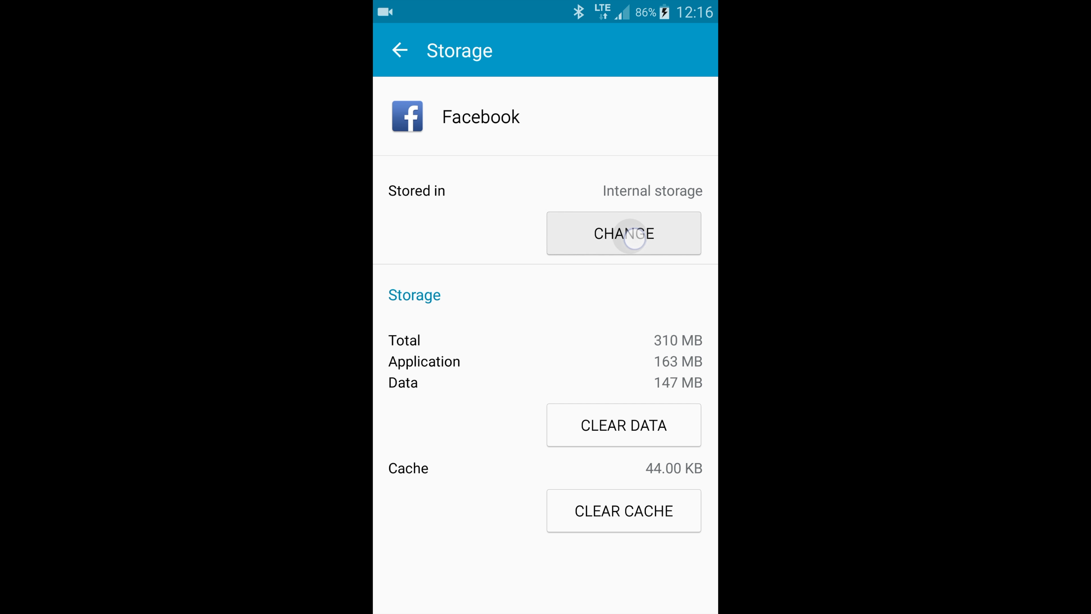
# Step: Change Facebook's storage location to the SD card and start the move
pyautogui.click(623, 233)
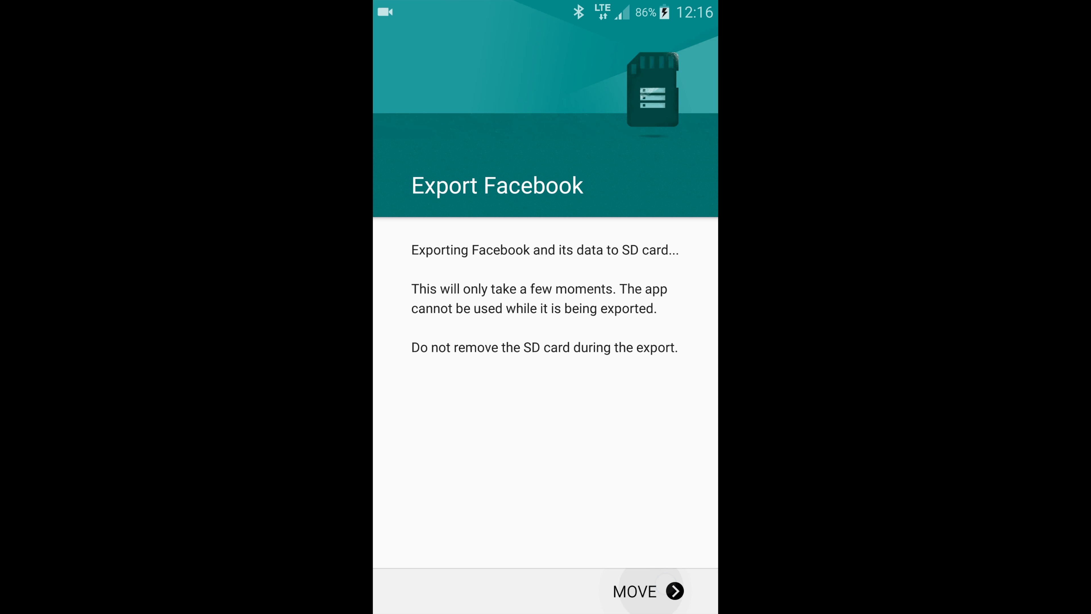
pyautogui.click(647, 591)
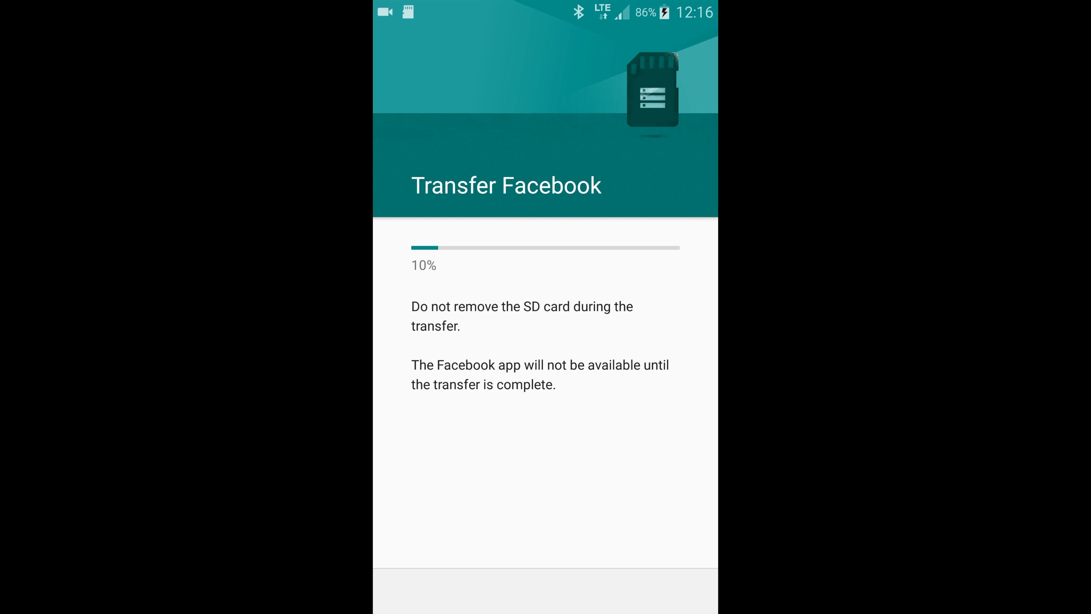